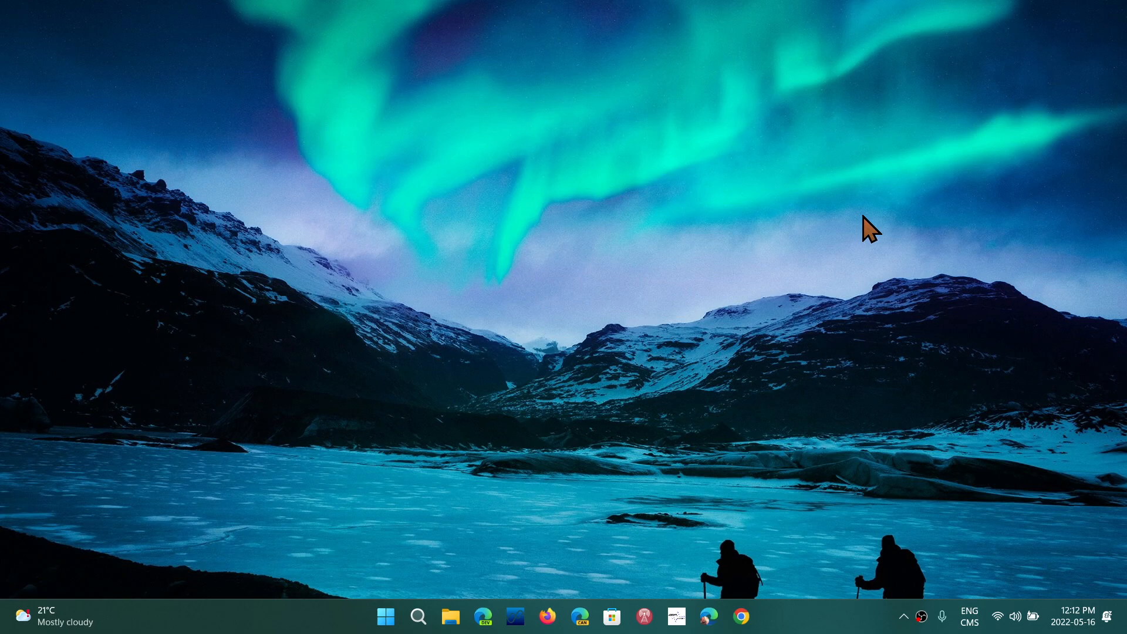
{"action": "mouse_move", "coordinate": [501, 486]}
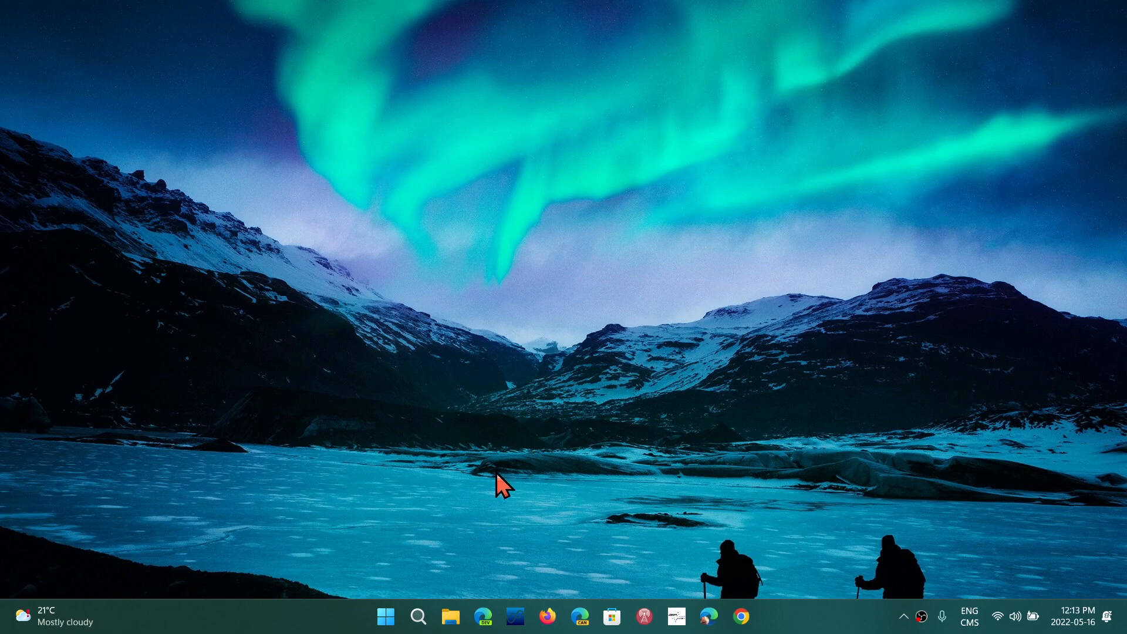
{"action": "left_click", "coordinate": [386, 616]}
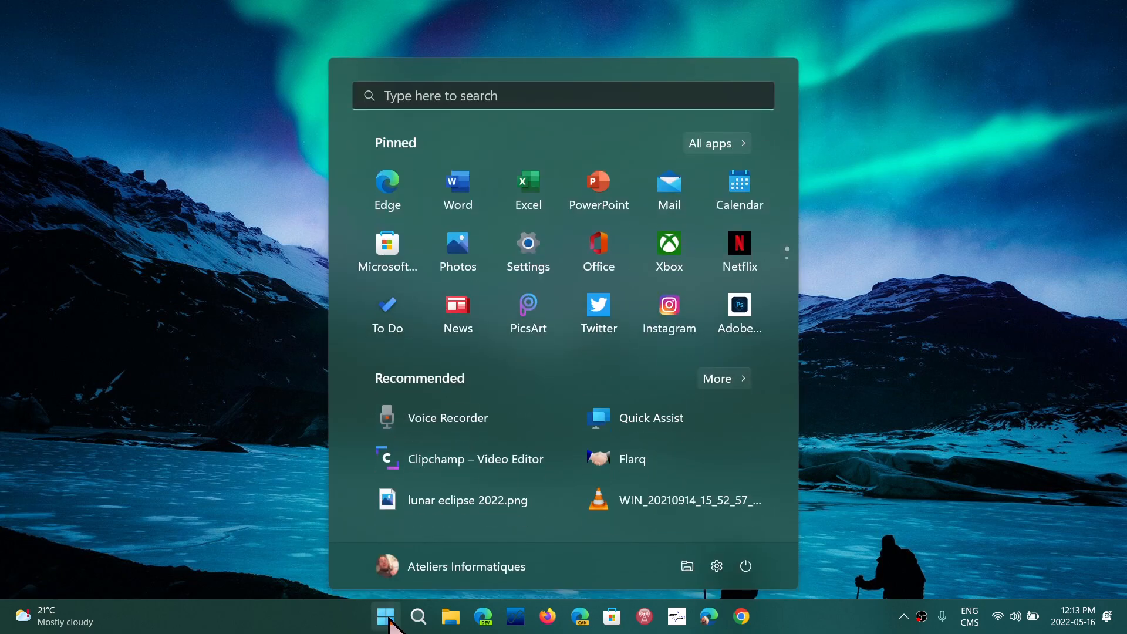
{"action": "left_click", "coordinate": [387, 616]}
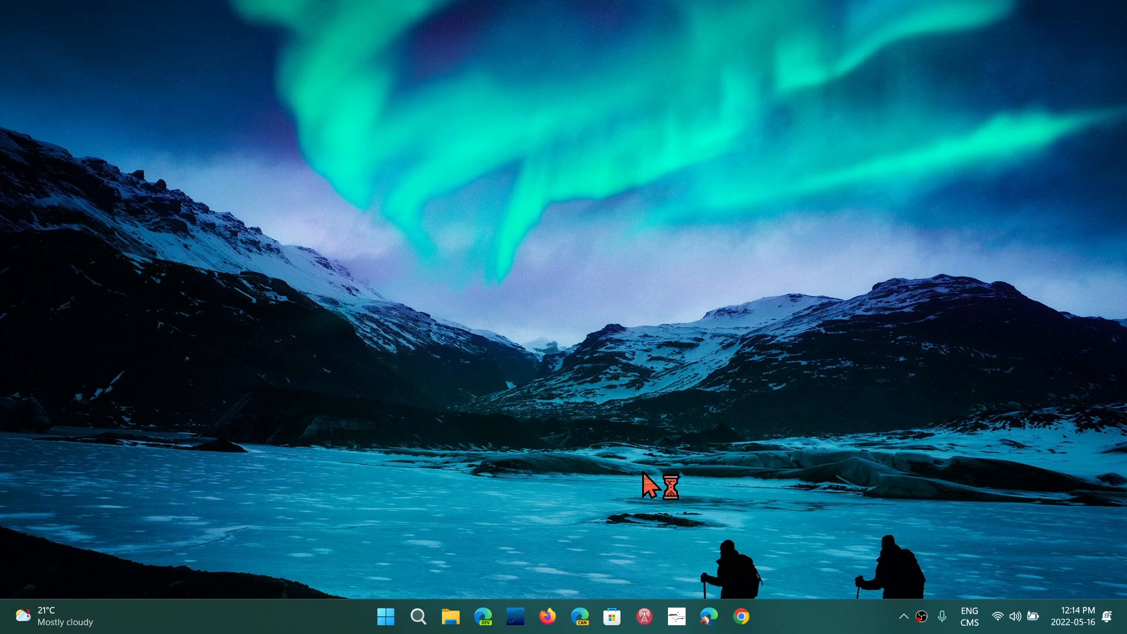
{"action": "mouse_move", "coordinate": [650, 484]}
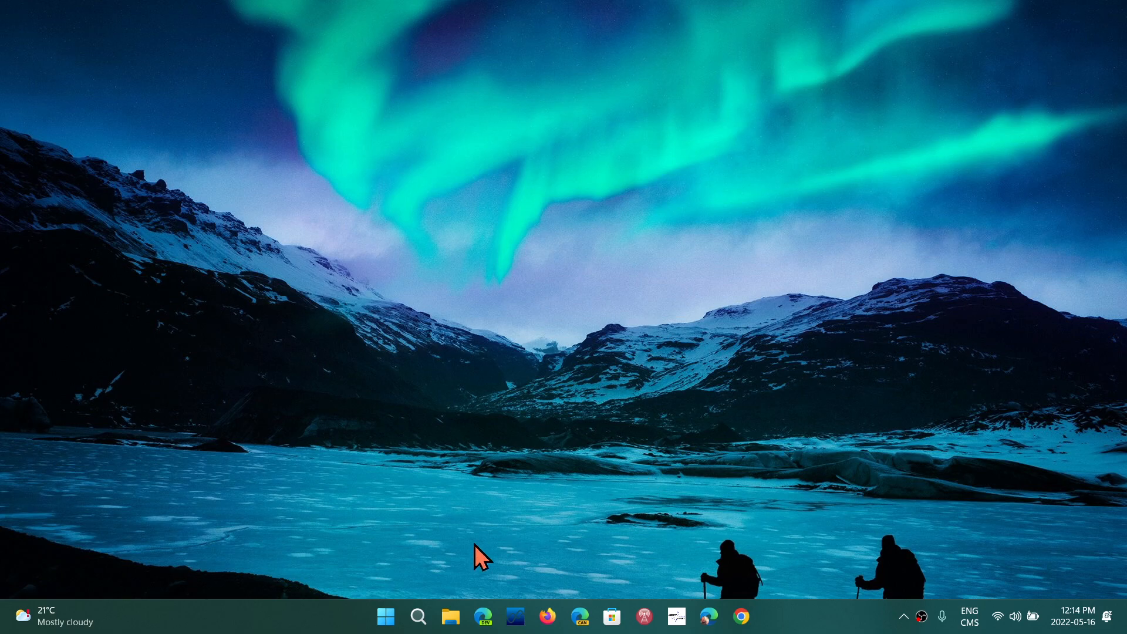
{"action": "left_click", "coordinate": [386, 616]}
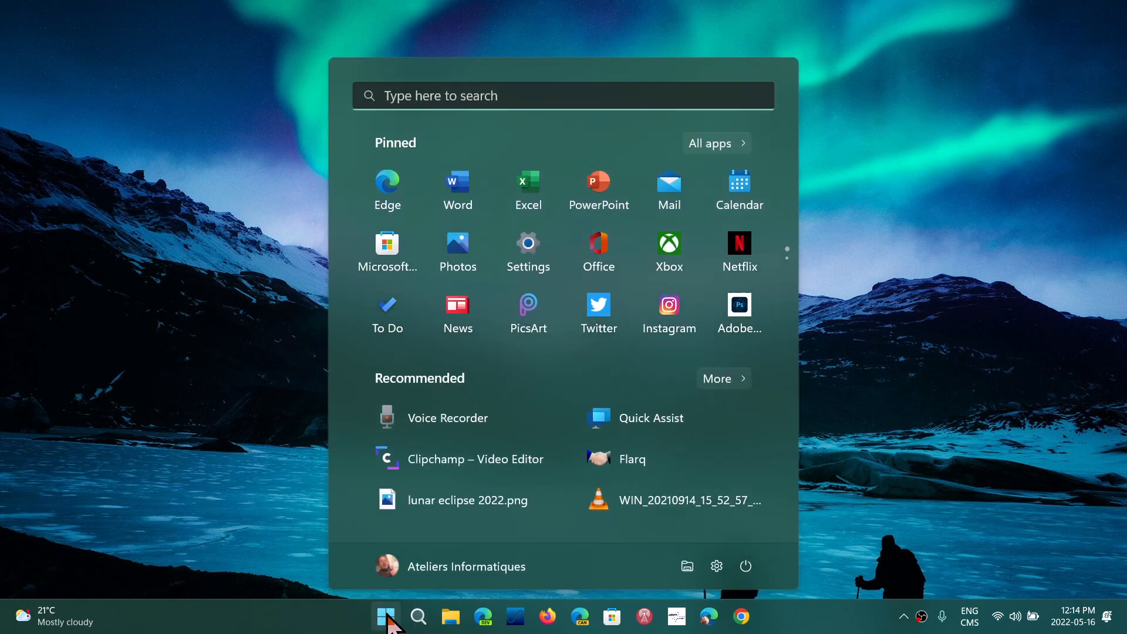
{"action": "left_click", "coordinate": [386, 616]}
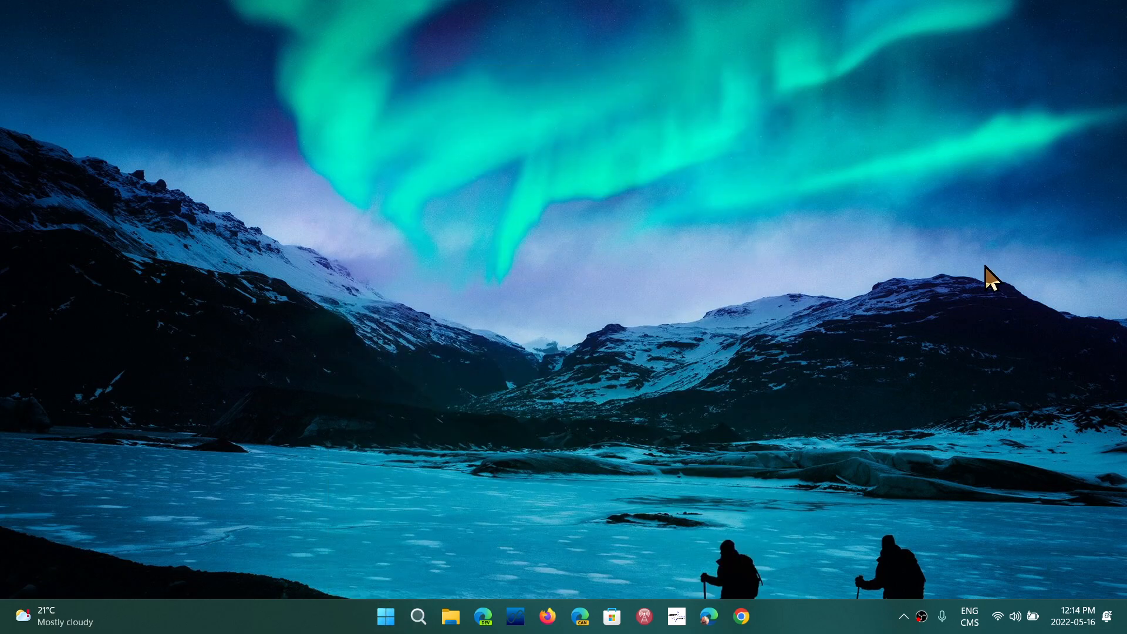